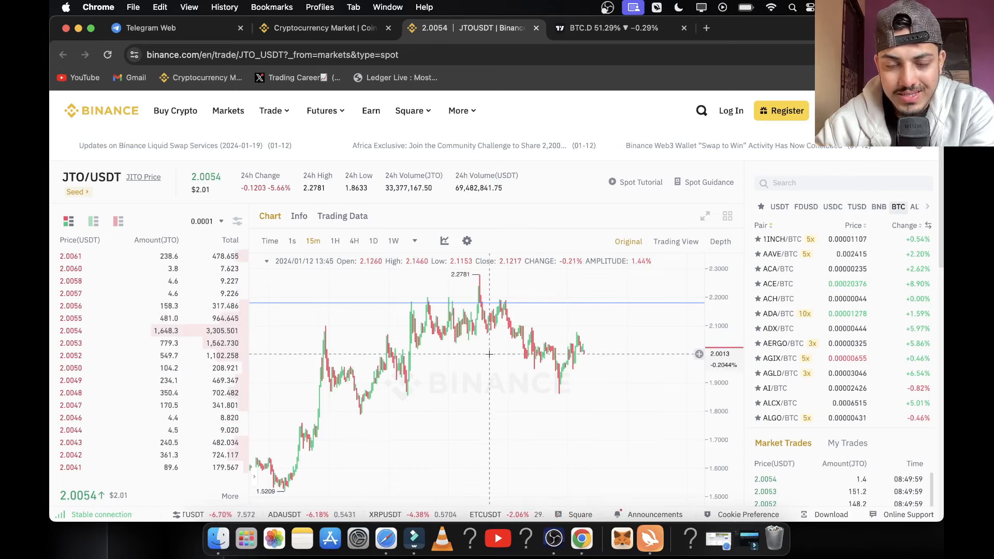
mouse_move(413, 308)
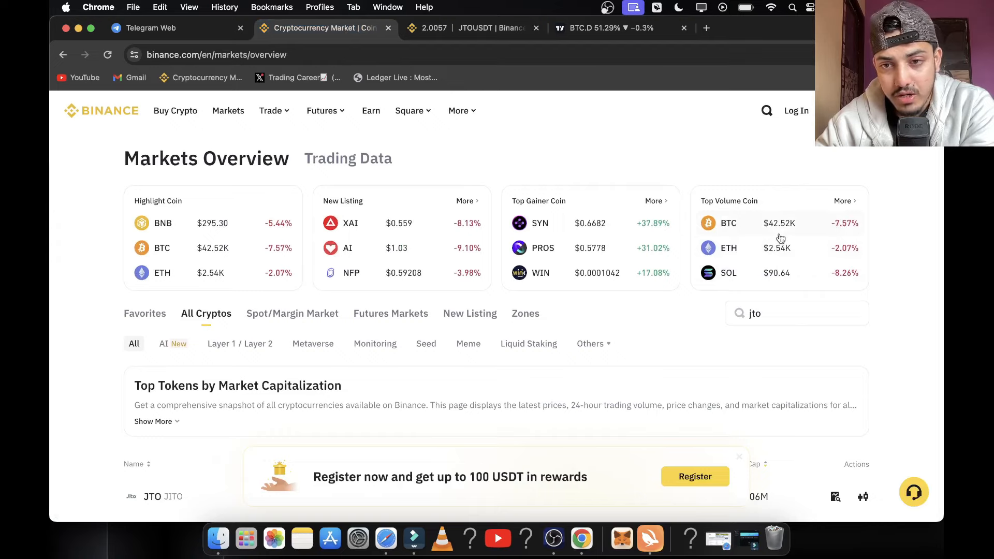
- Return to the JTO/USDT chart and switch it to one-hour candles
left_click(459, 111)
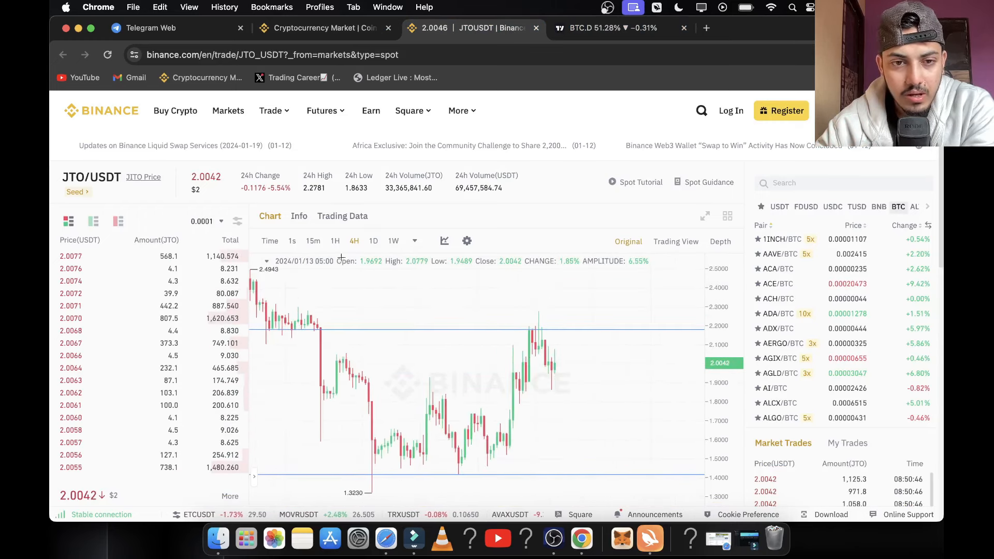
left_click(336, 240)
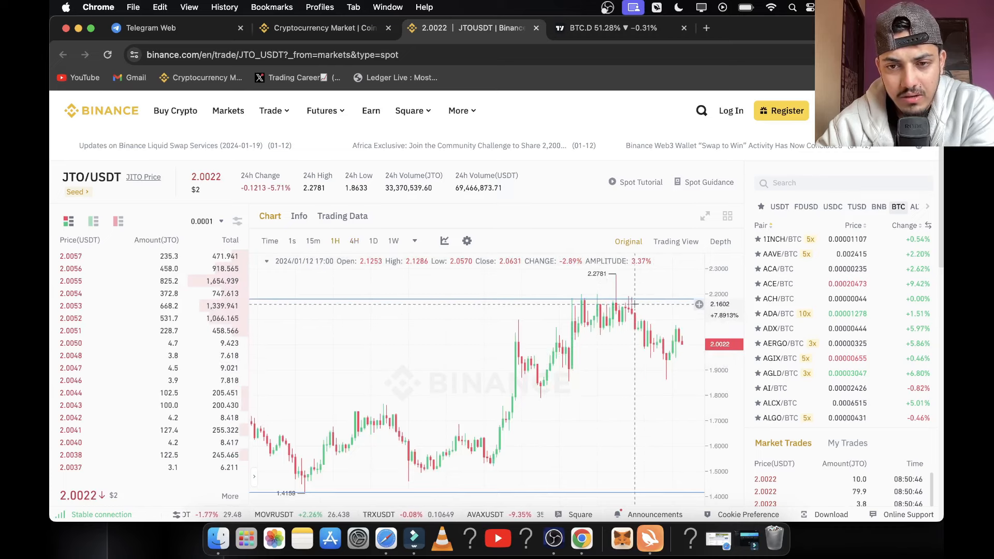
mouse_move(646, 463)
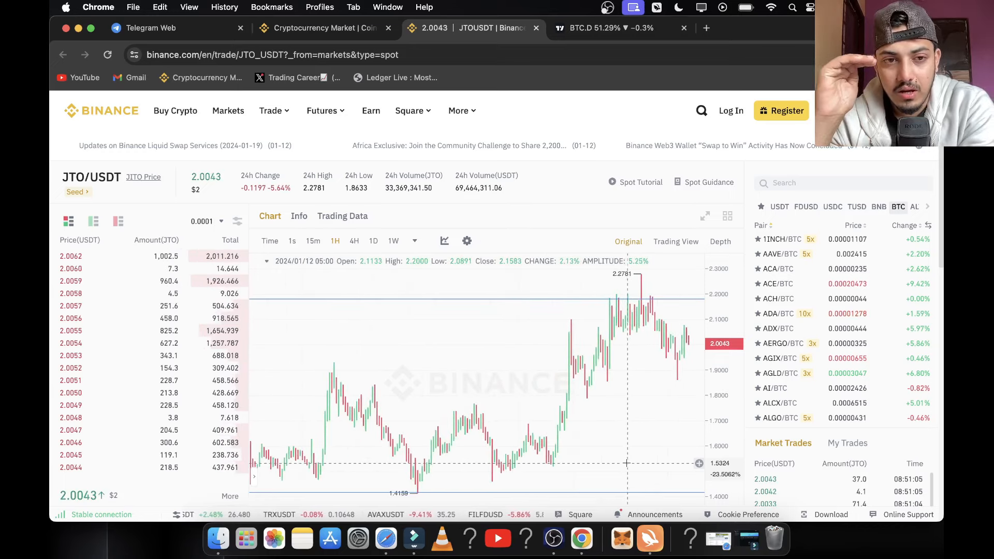
- From Markets Overview, open BTC/USDT under Top Volume Coin
left_click(324, 28)
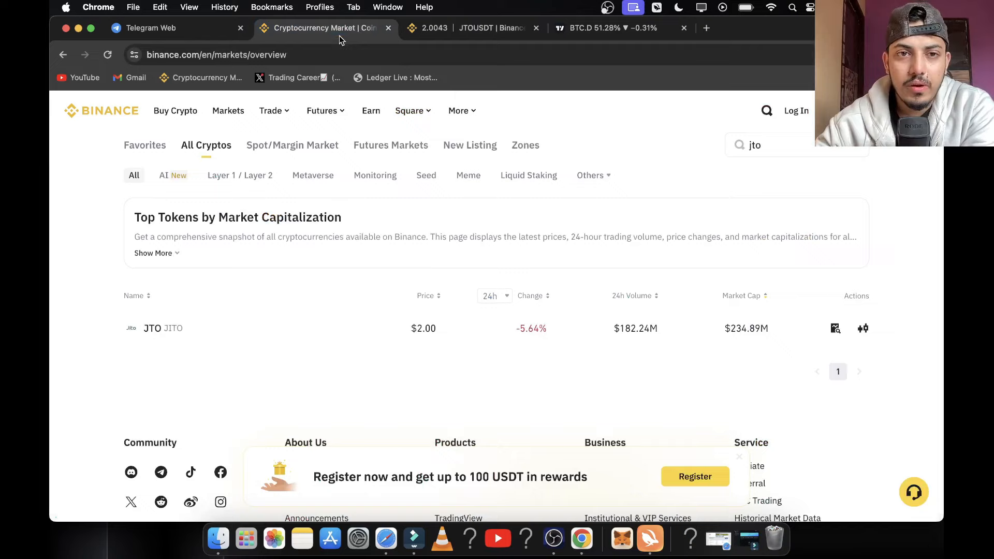
scroll("up", 3)
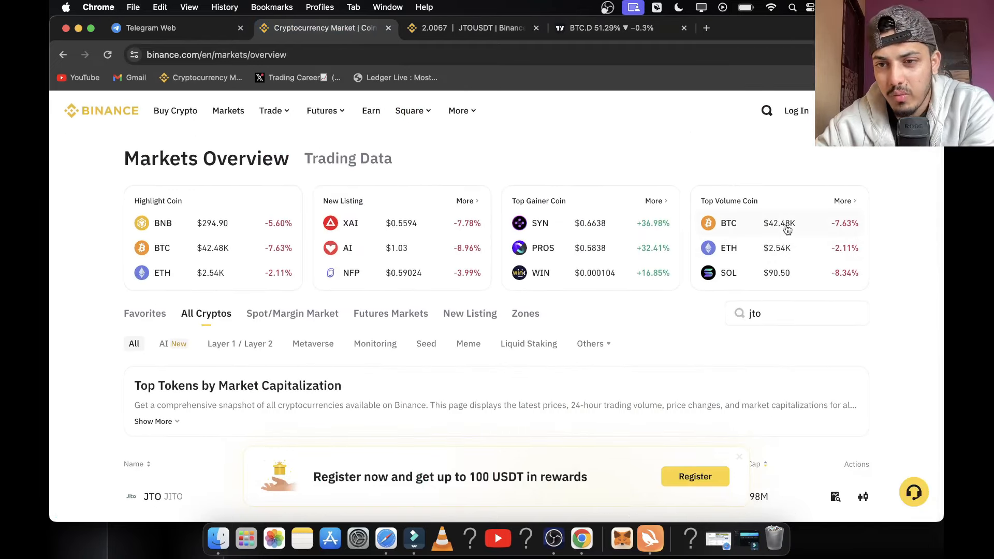
left_click(728, 222)
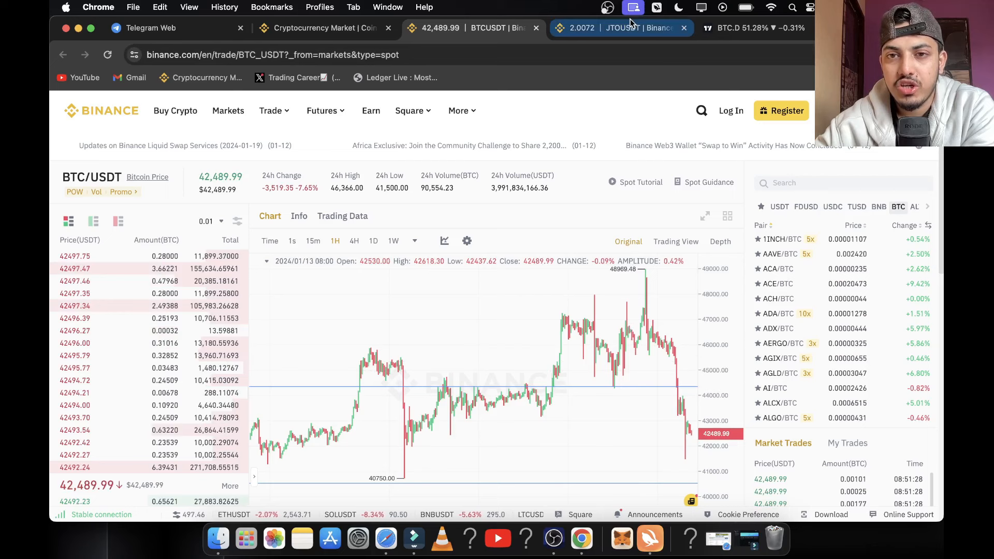
- Switch back to the JTO/USDT chart tab
left_click(618, 28)
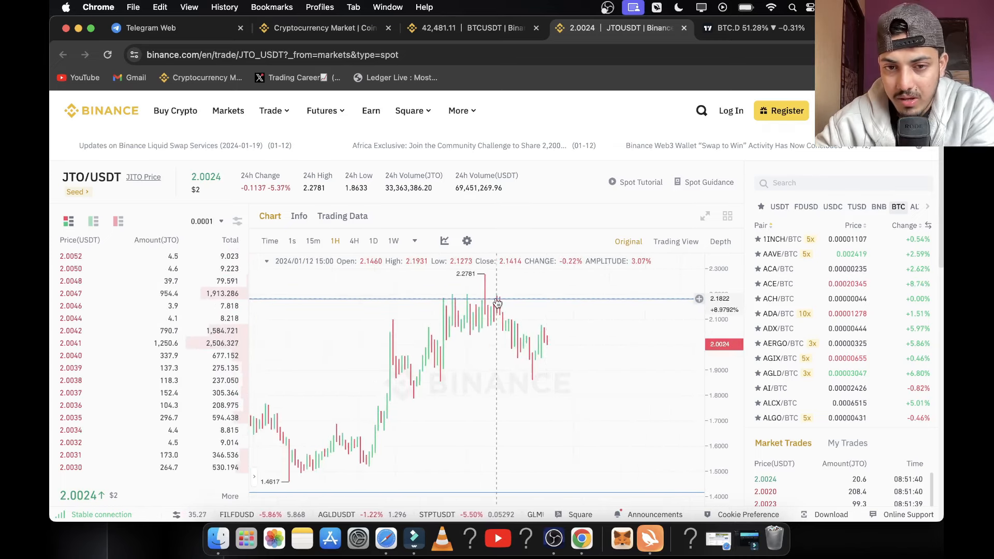
mouse_move(520, 330)
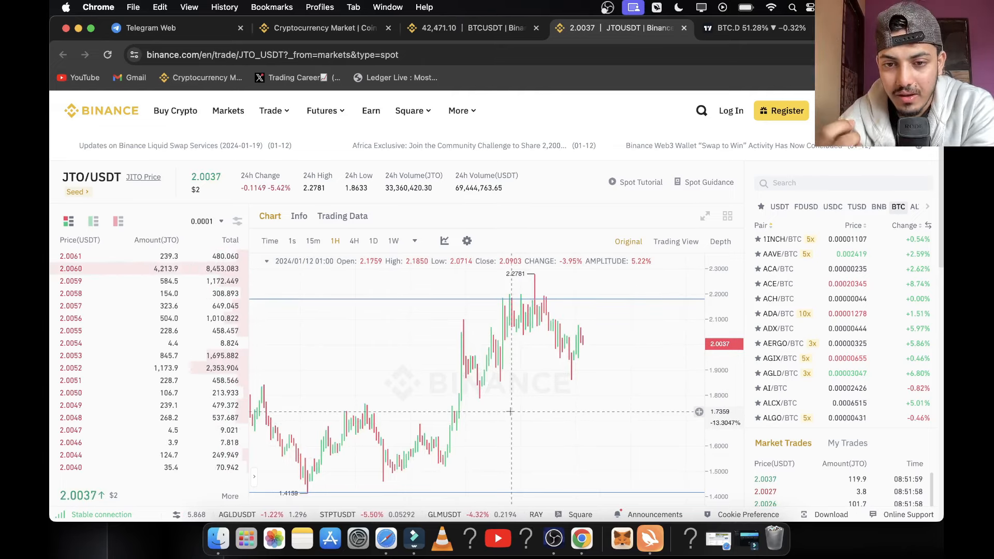
mouse_move(621, 356)
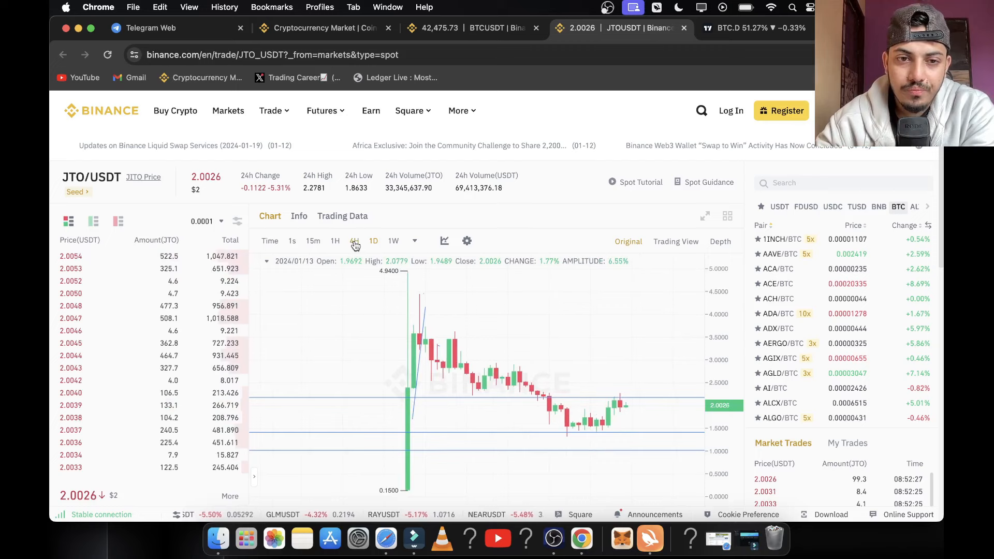
- View JTO/USDT in four-hour candles, then return to the JTO-filtered Markets Overview
left_click(353, 240)
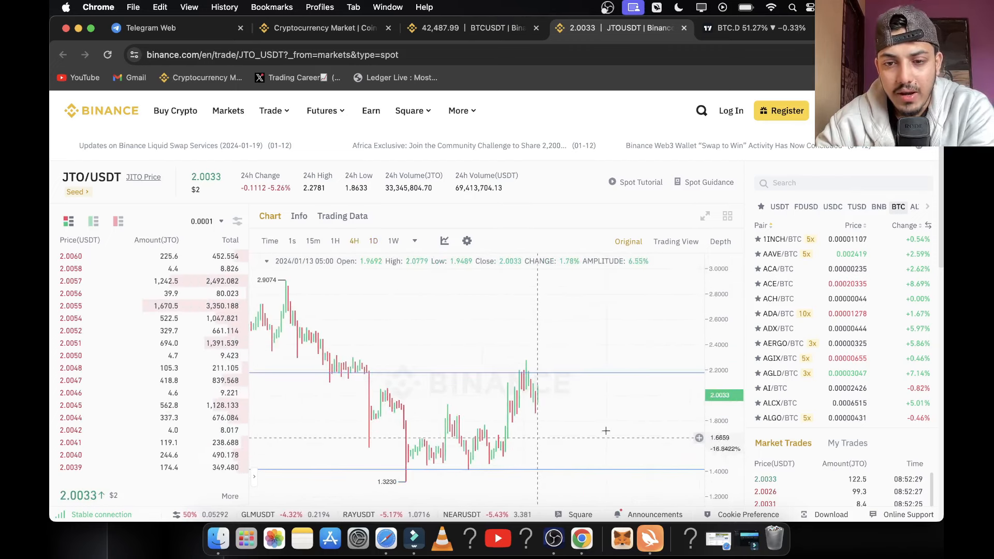
mouse_move(540, 395)
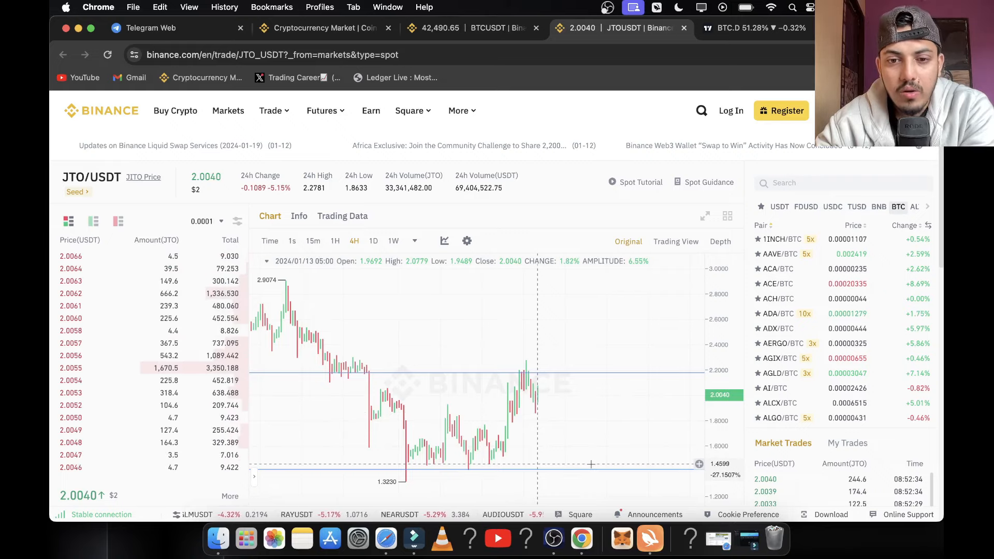
mouse_move(538, 395)
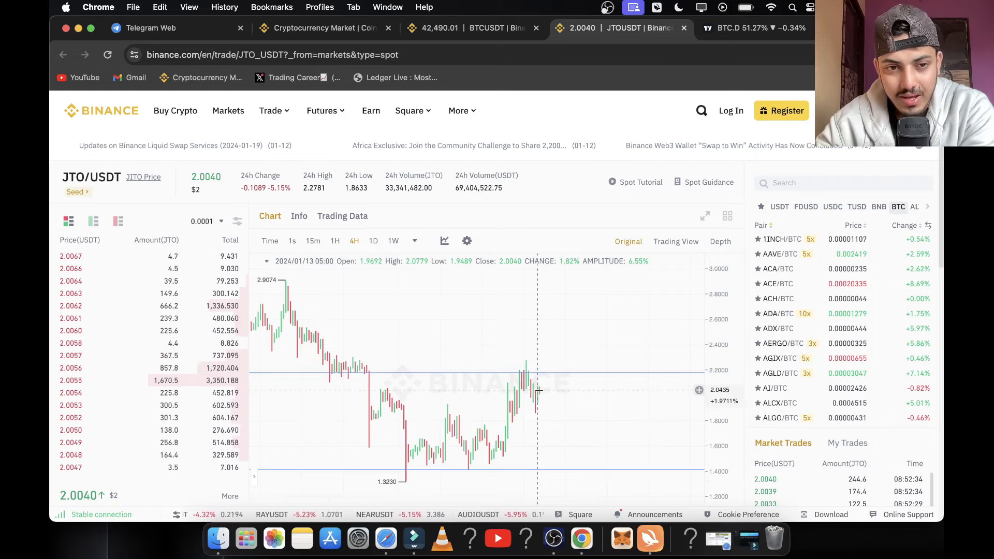
mouse_move(560, 401)
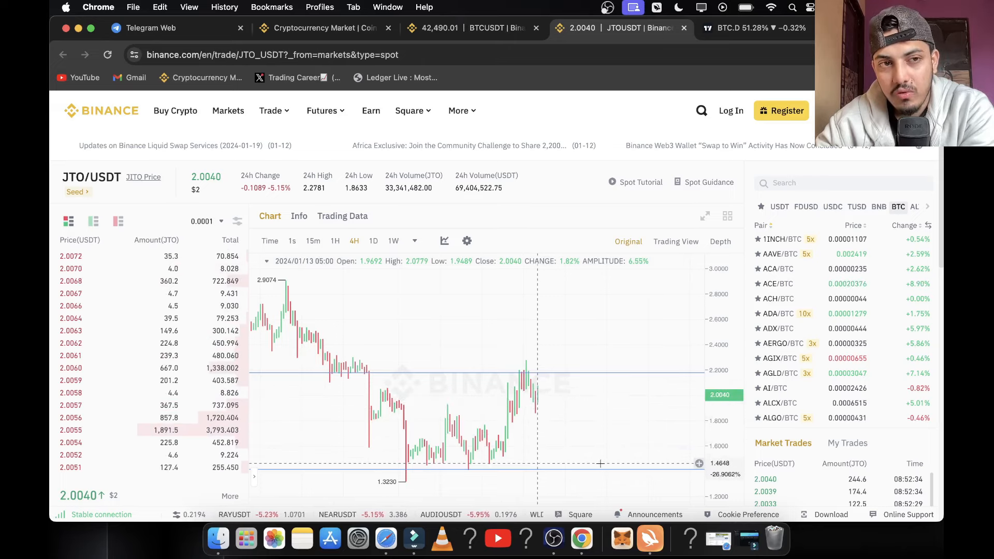
mouse_move(499, 441)
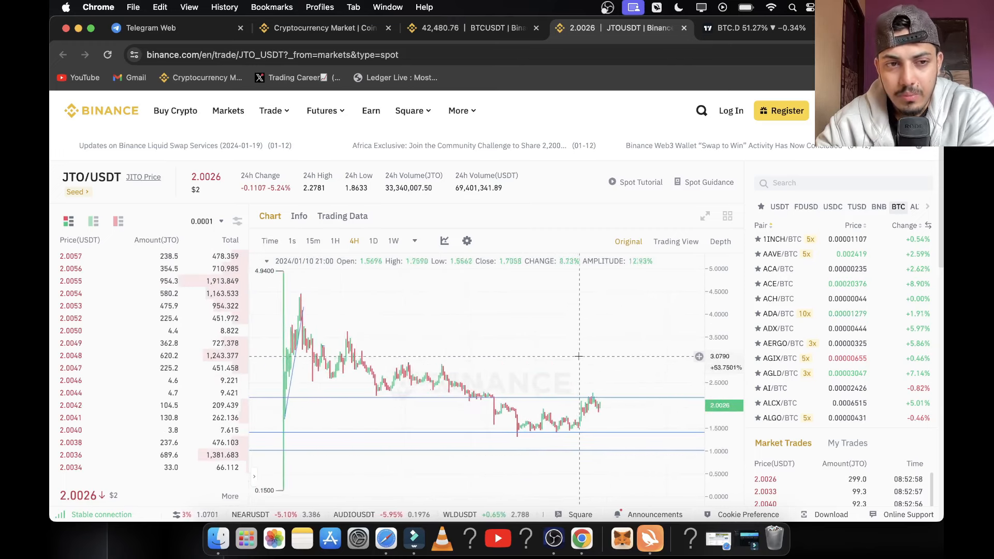
left_click(324, 28)
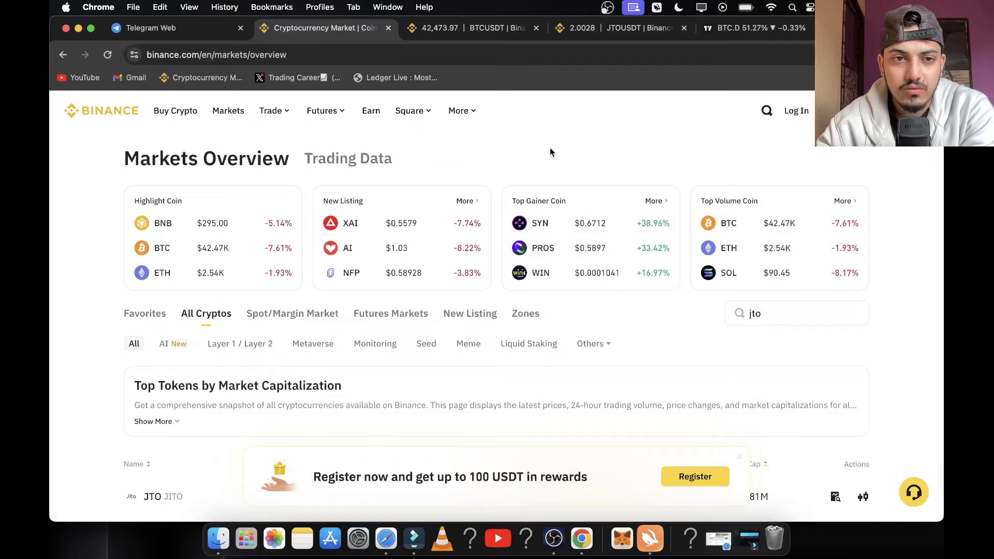
- Read the INJ signal in Telegram, then search 'inj' in Binance markets
left_click(177, 27)
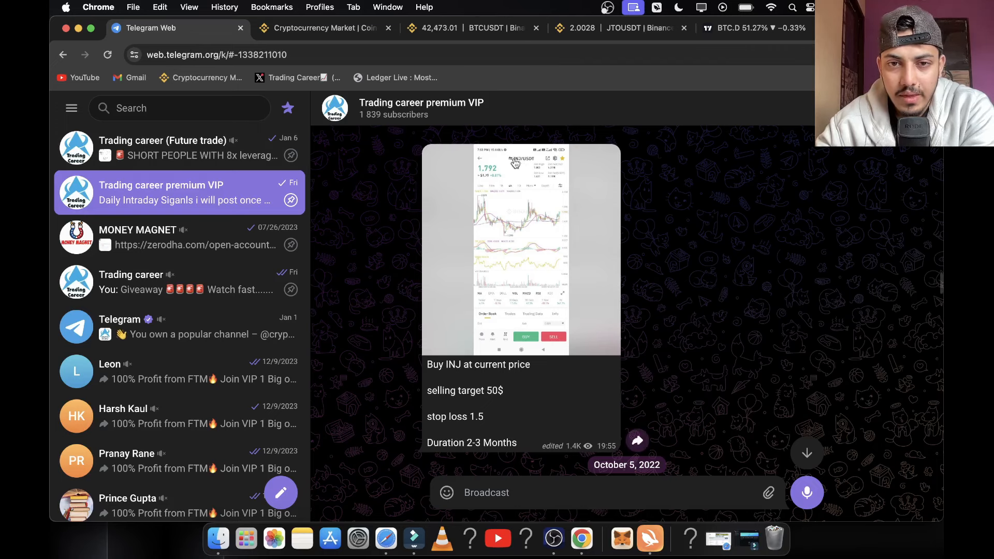
left_click(323, 28)
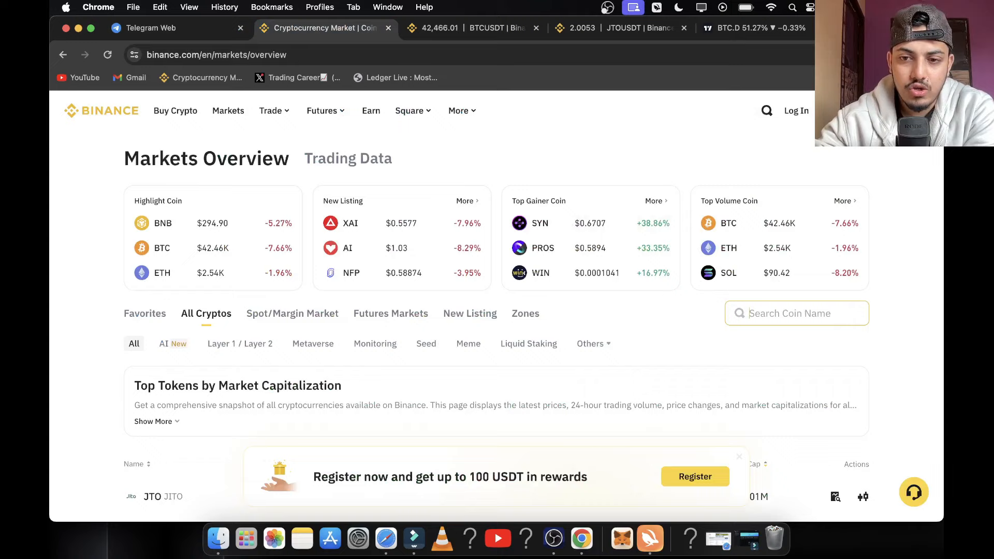
type("inj")
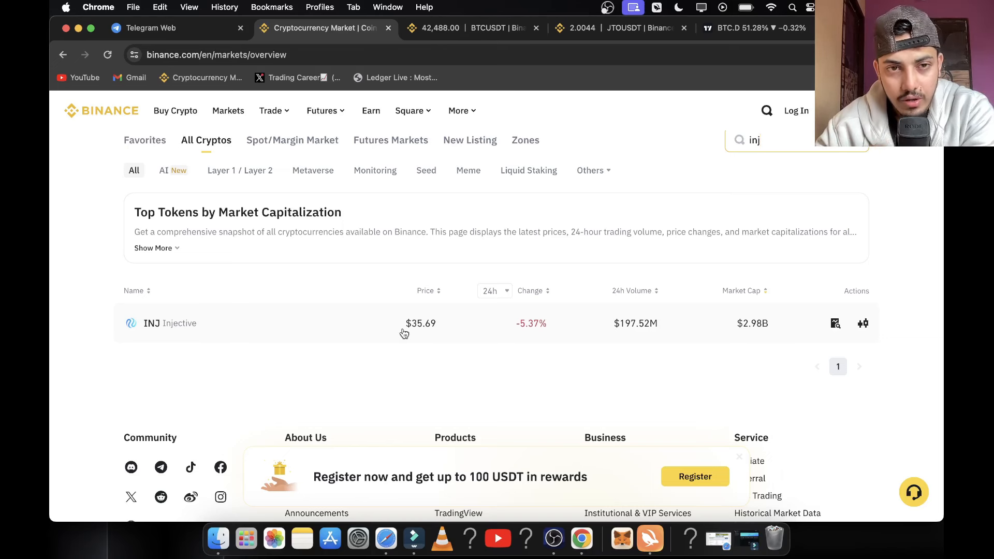
- In the Telegram VIP channel, type 'sol' and 'tc', then close the profile panel
left_click(152, 28)
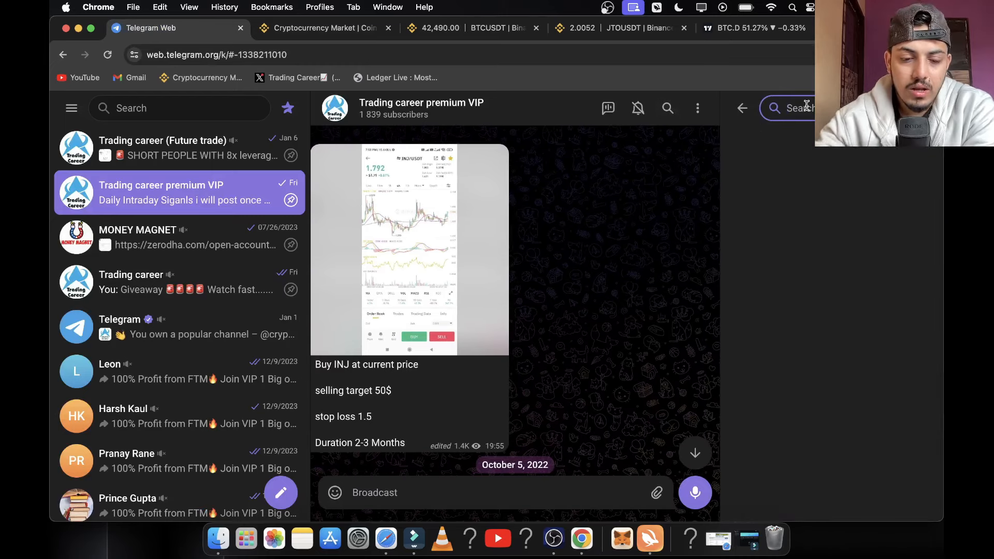
type("sol")
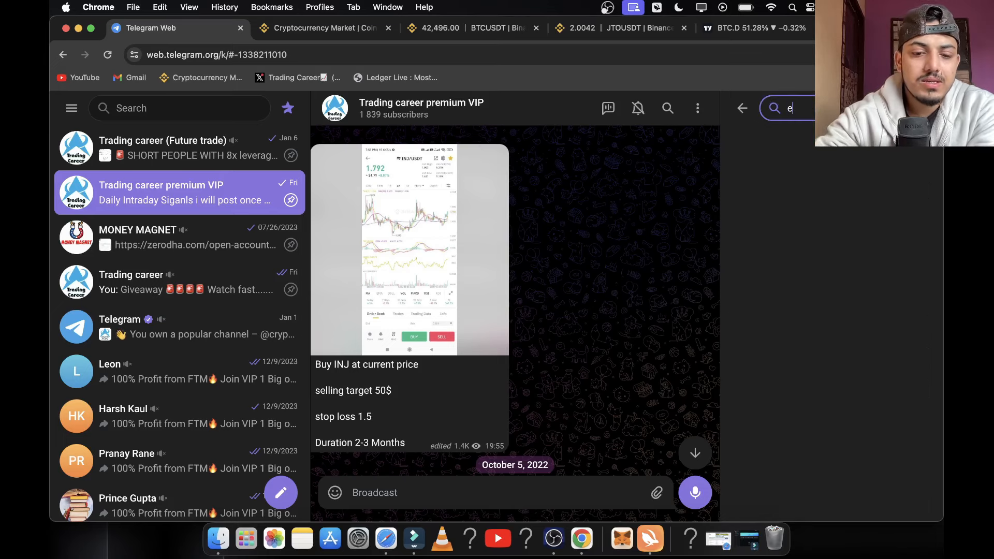
type("tc")
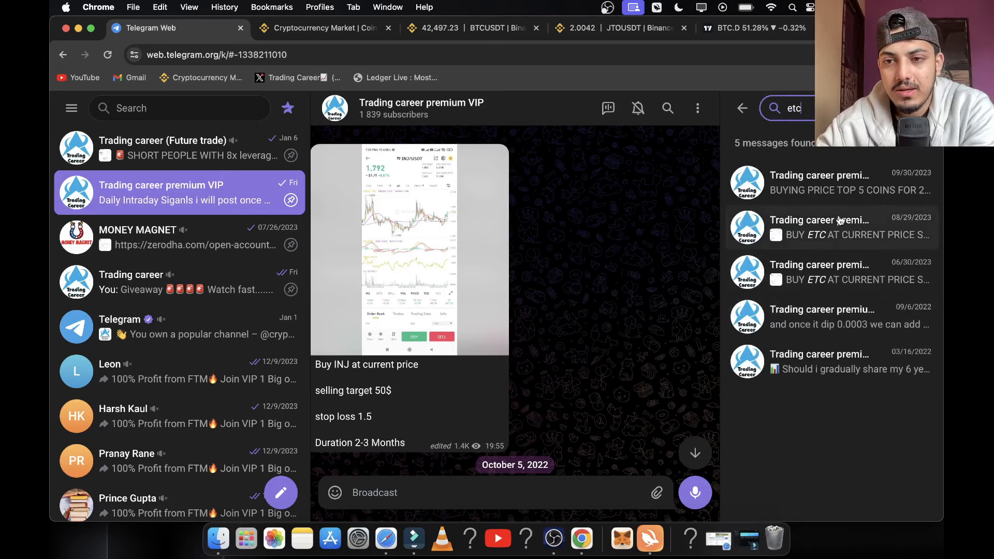
left_click(850, 227)
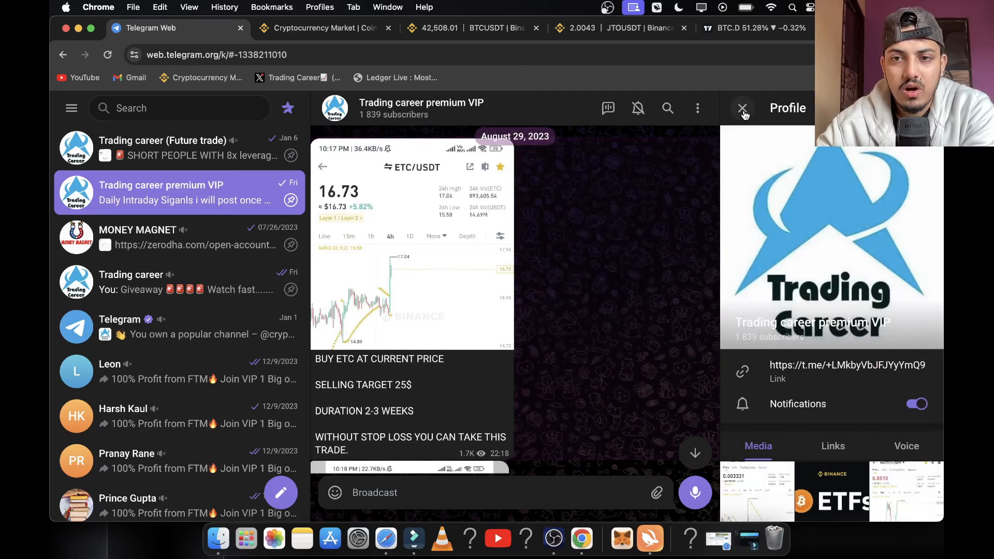
- Look up ETC in Binance markets, then open the Jan 7 FET signal in Telegram
left_click(323, 28)
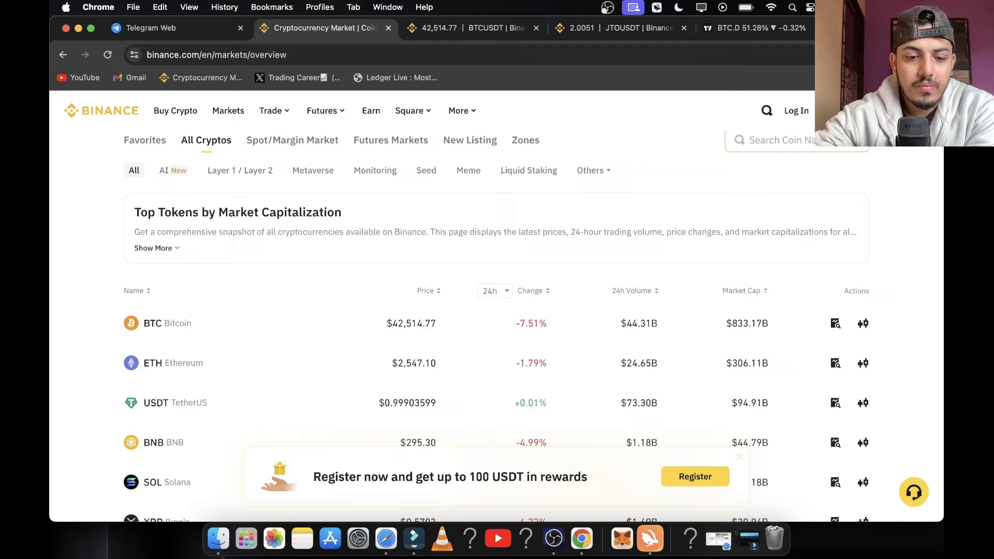
type("etc")
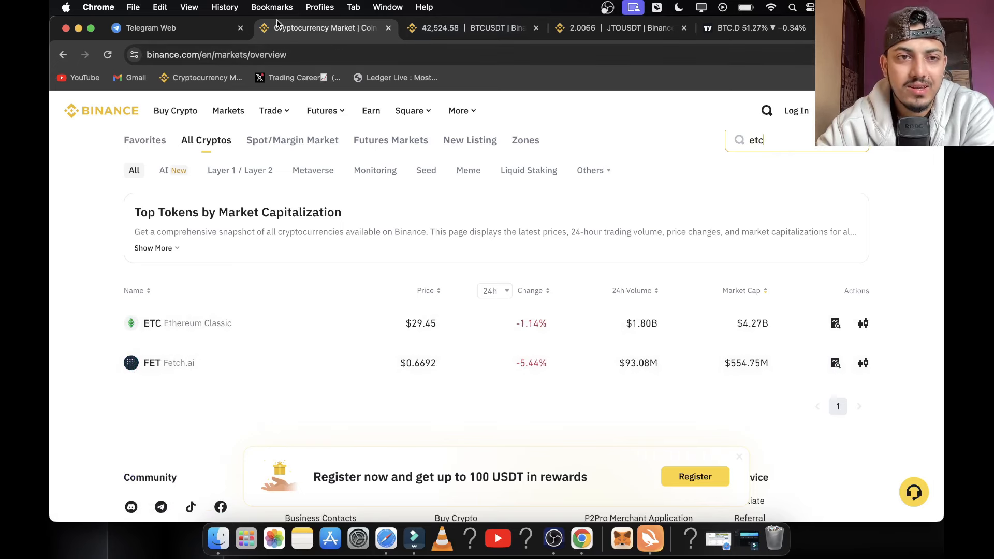
left_click(153, 27)
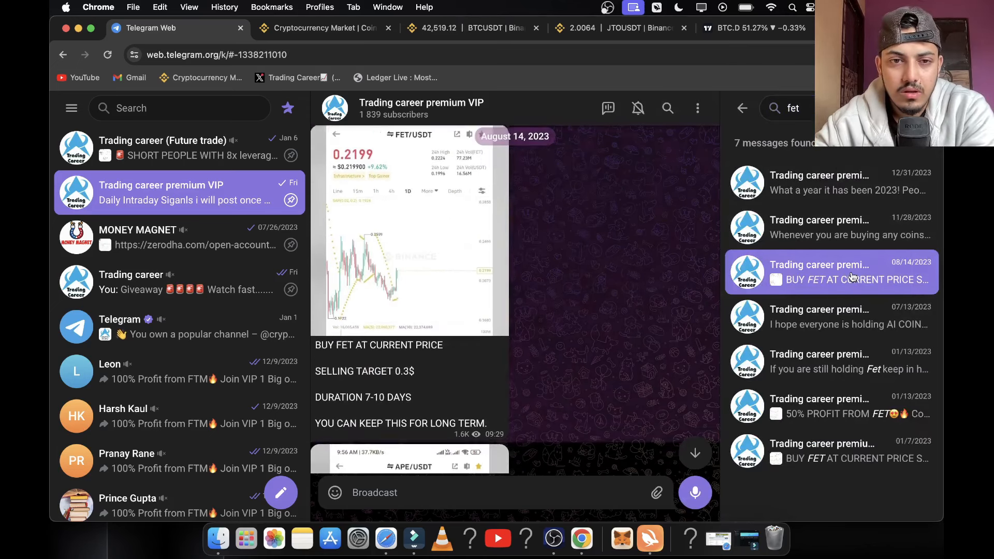
left_click(832, 451)
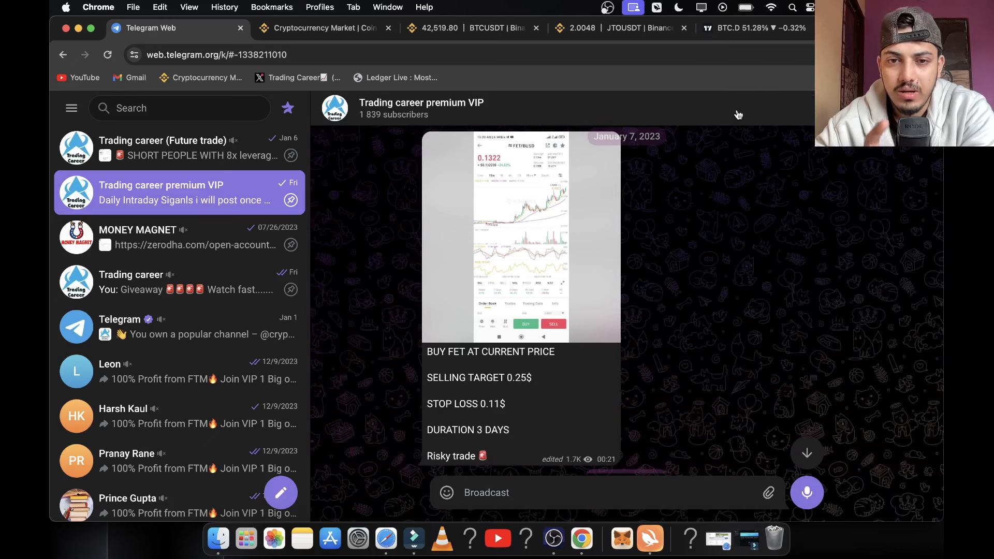
mouse_move(487, 165)
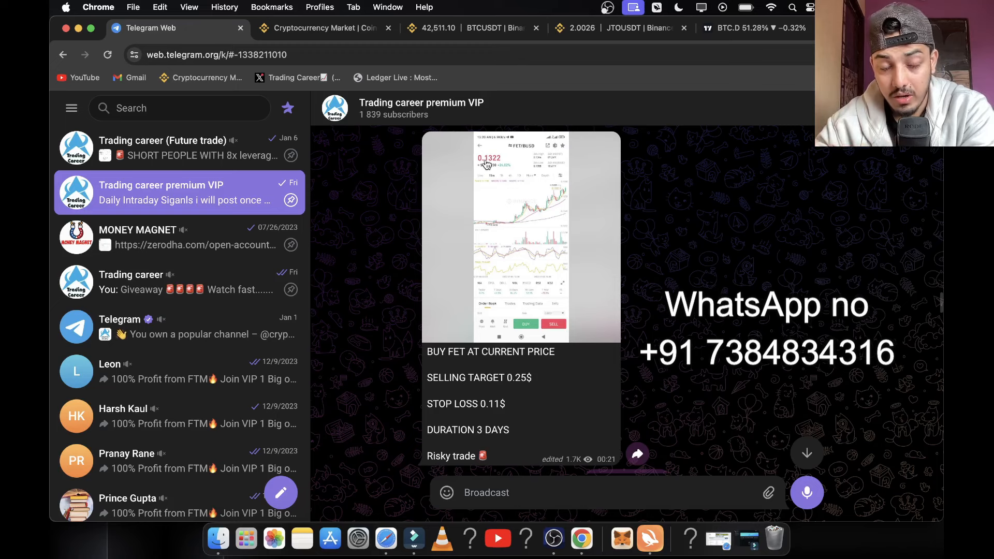
mouse_move(495, 145)
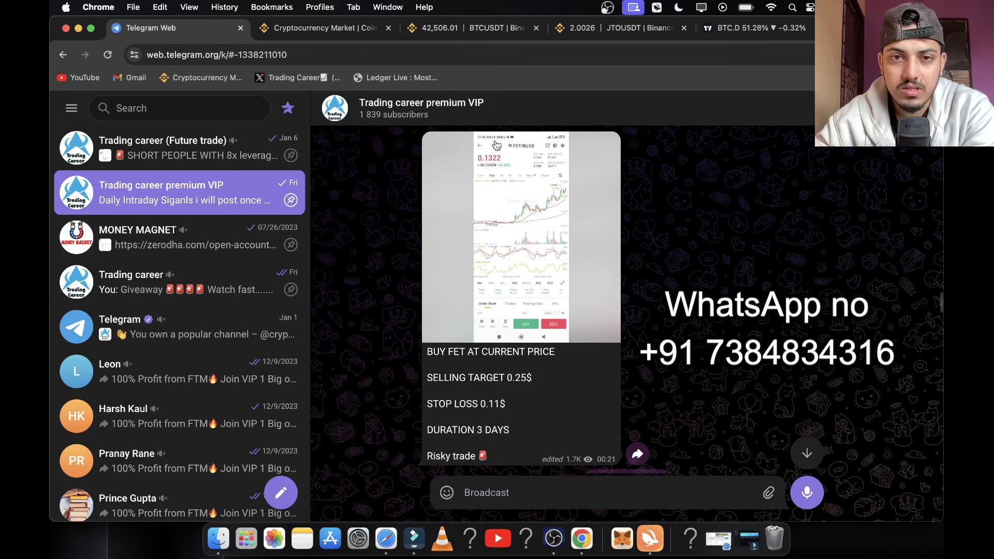
- Switch to the JTO/USDT four-hour chart tab
left_click(621, 28)
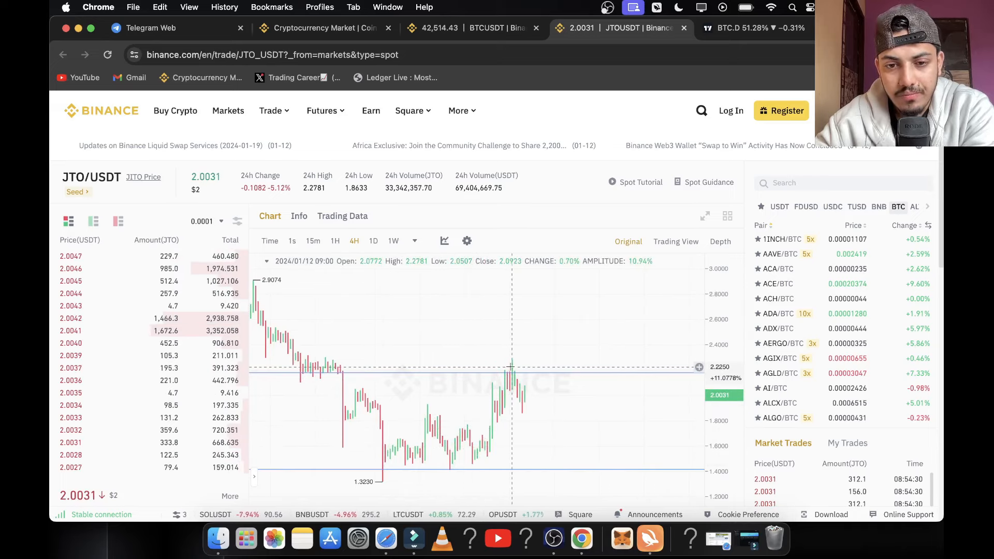
mouse_move(528, 392)
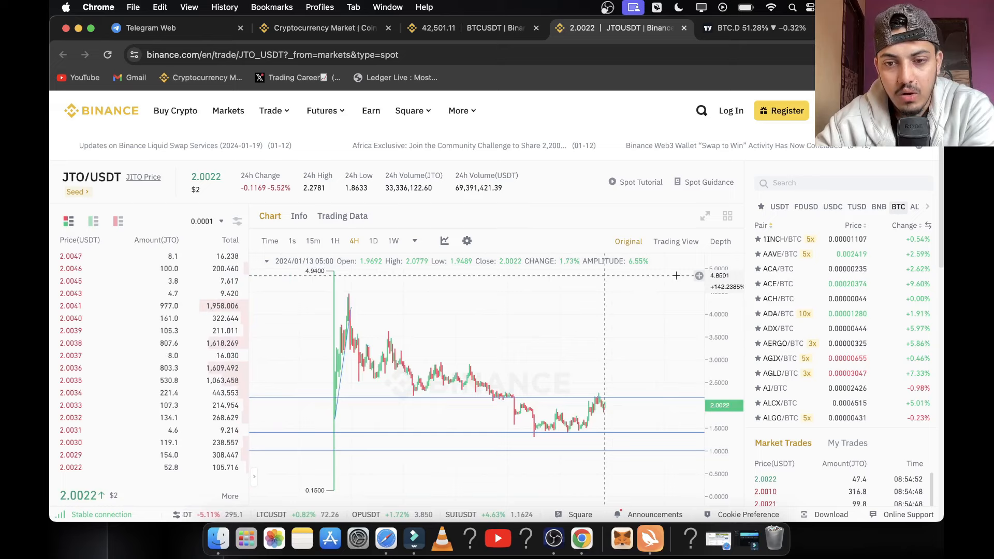
mouse_move(624, 325)
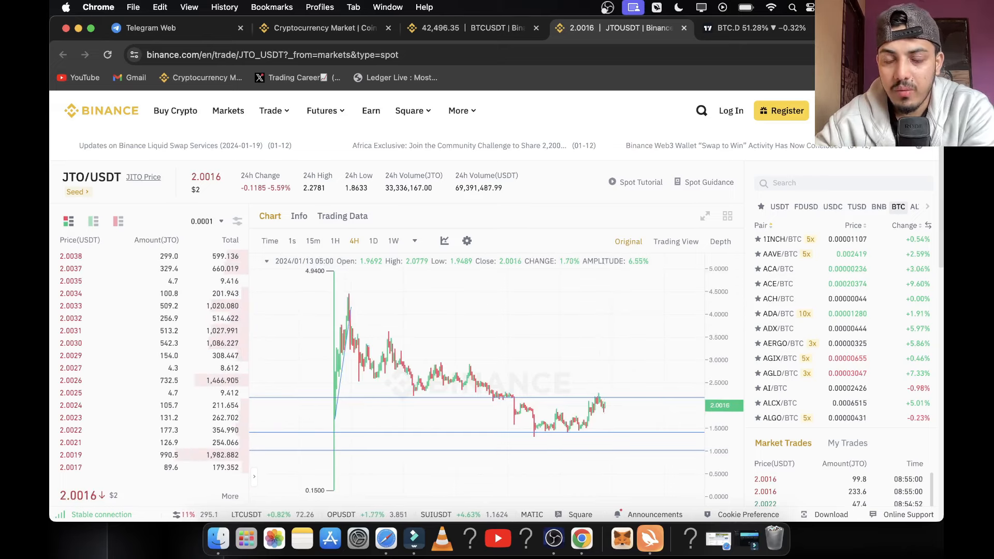
- In a new tab, Google 'coinmarketcap', open the site and search 'jt' for Jito
left_click(779, 28)
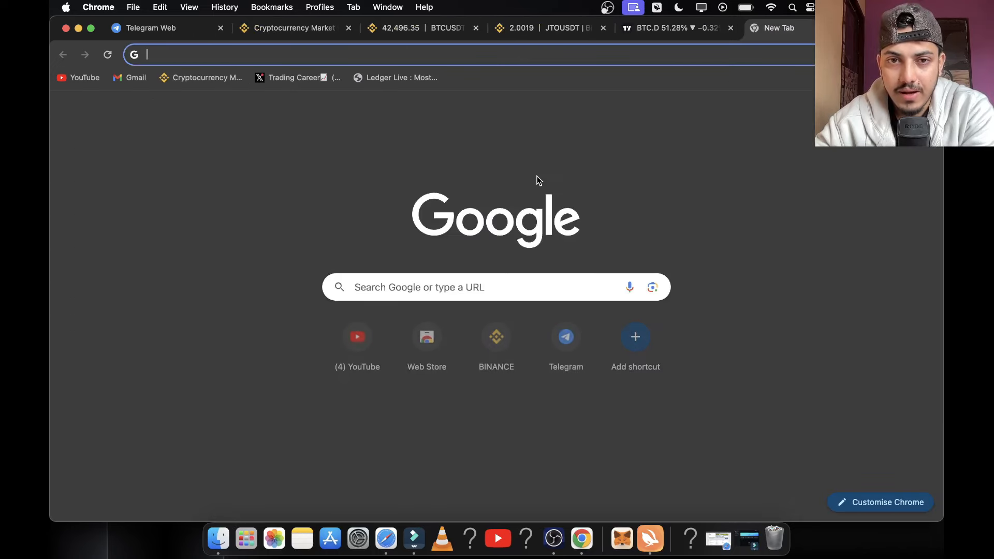
type("coinmarketcap")
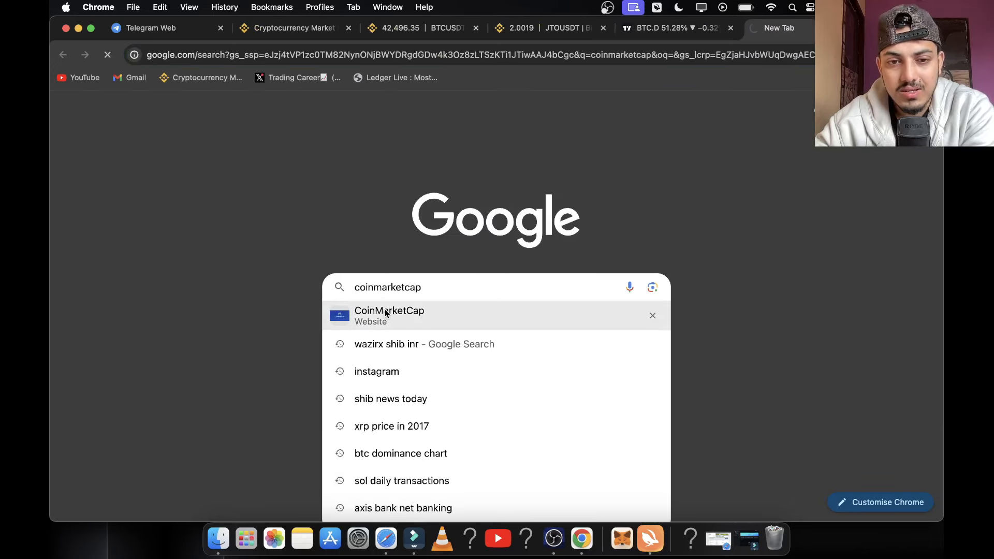
left_click(390, 315)
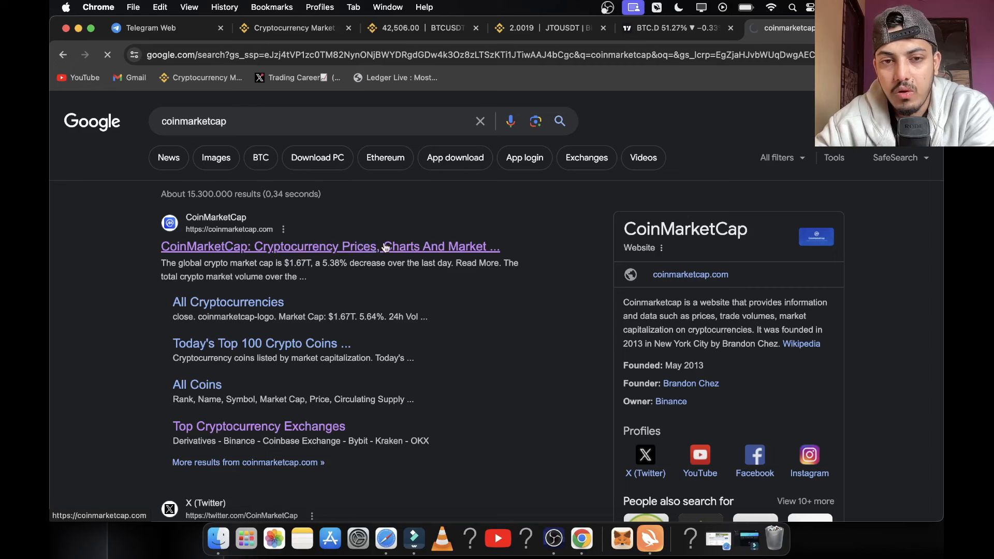
left_click(329, 246)
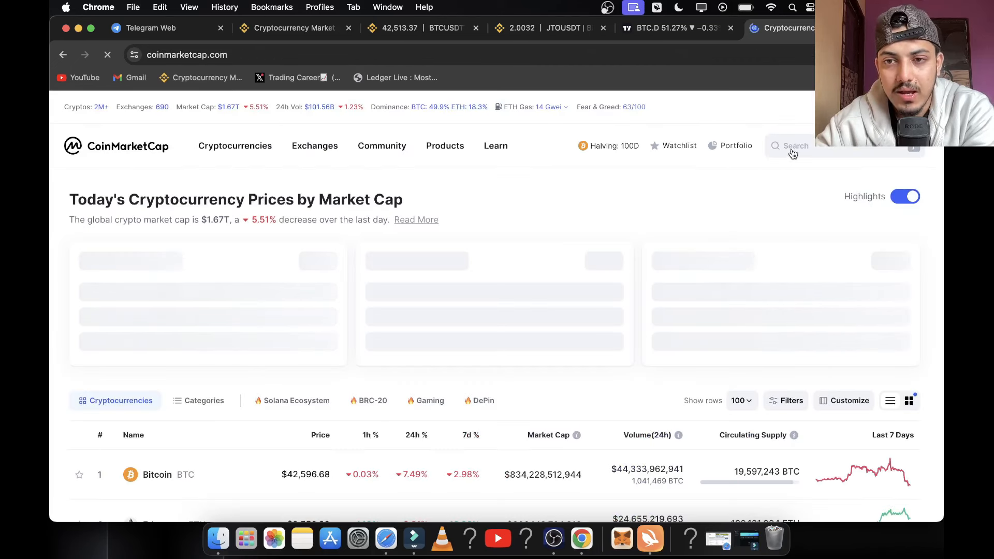
type("jt")
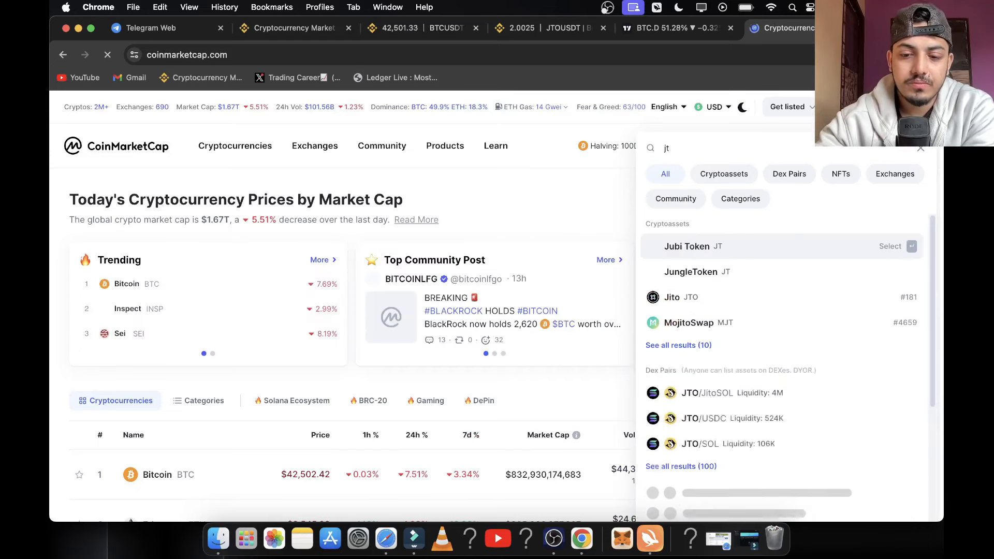
left_click(672, 297)
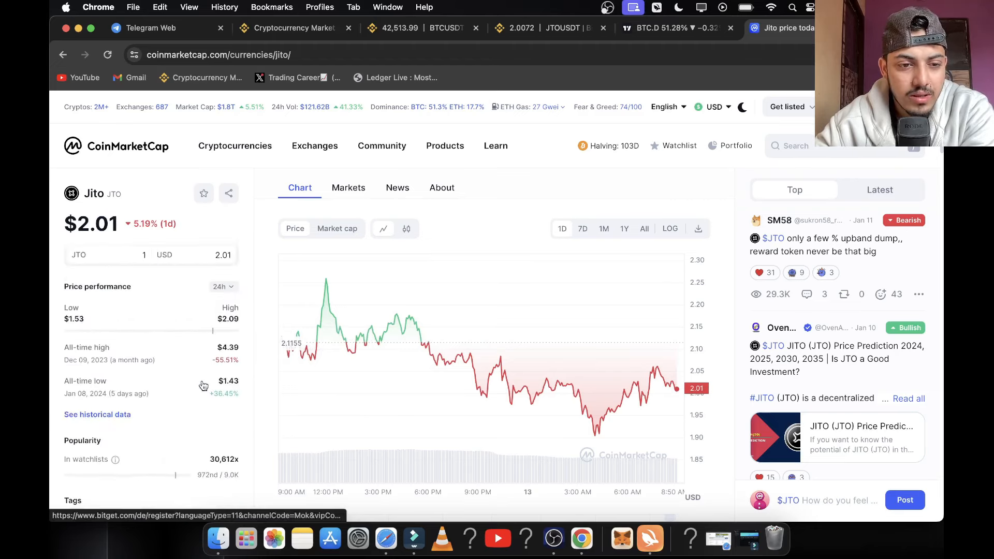
scroll("down", 3)
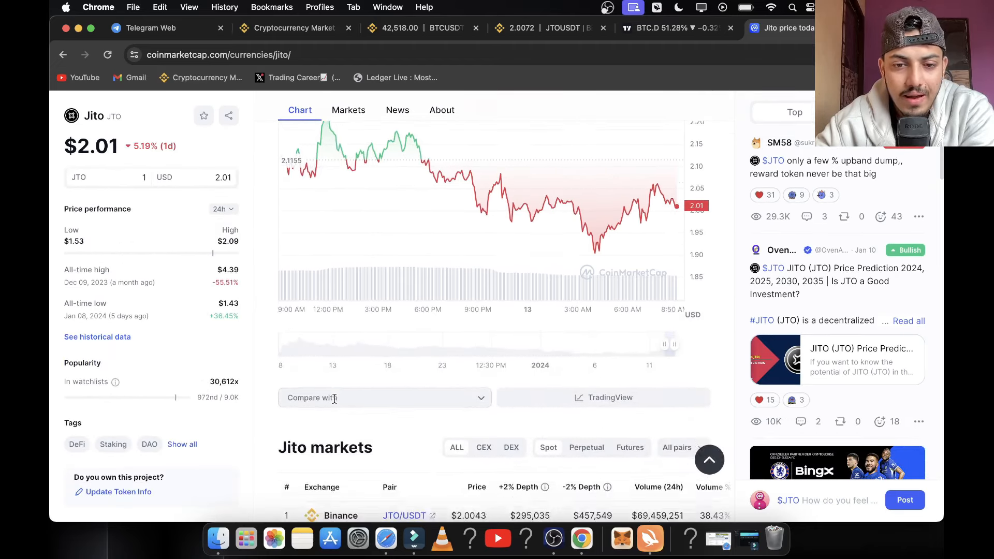
scroll("down", 3)
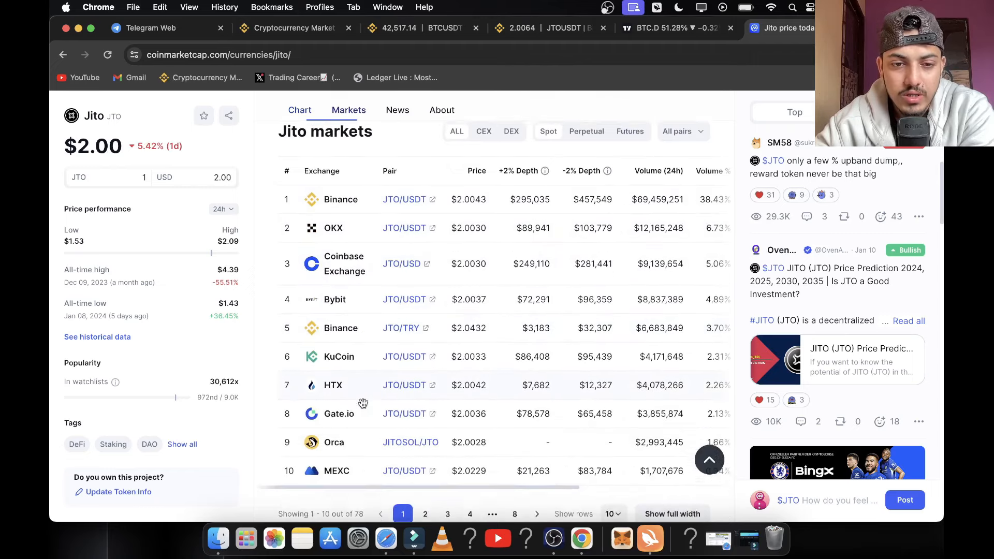
scroll("down", 3)
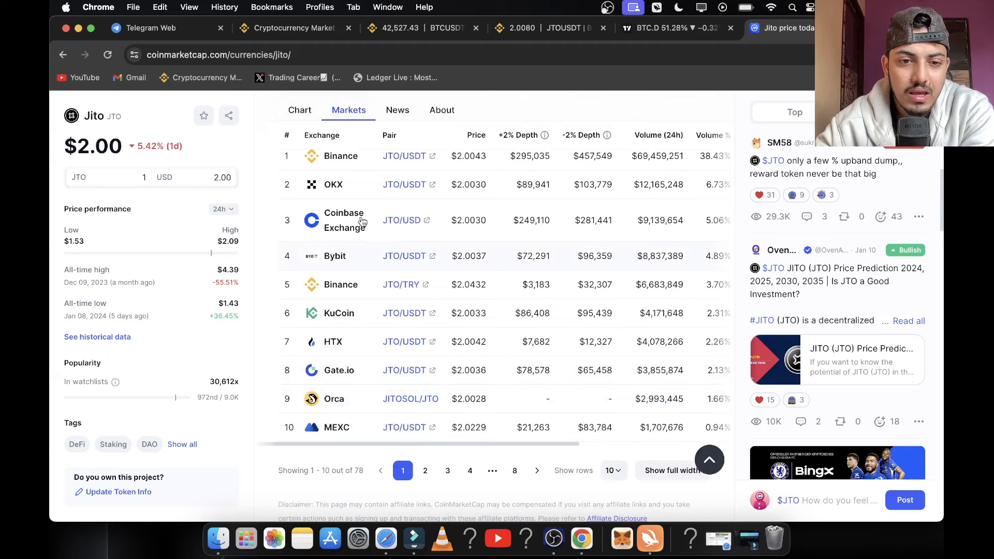
left_click(397, 109)
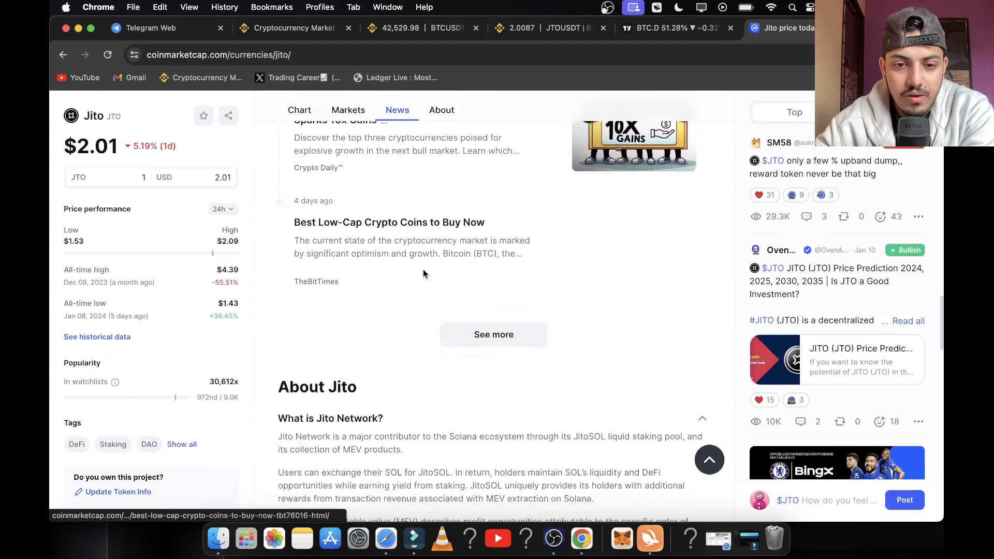
scroll("down", 3)
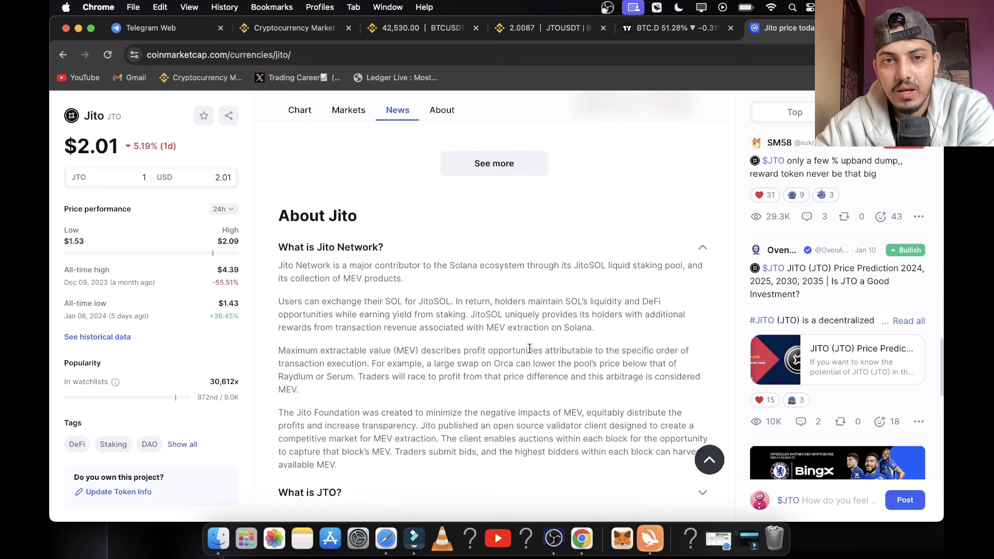
- Switch back to the JTOUSDT Binance tab
left_click(545, 28)
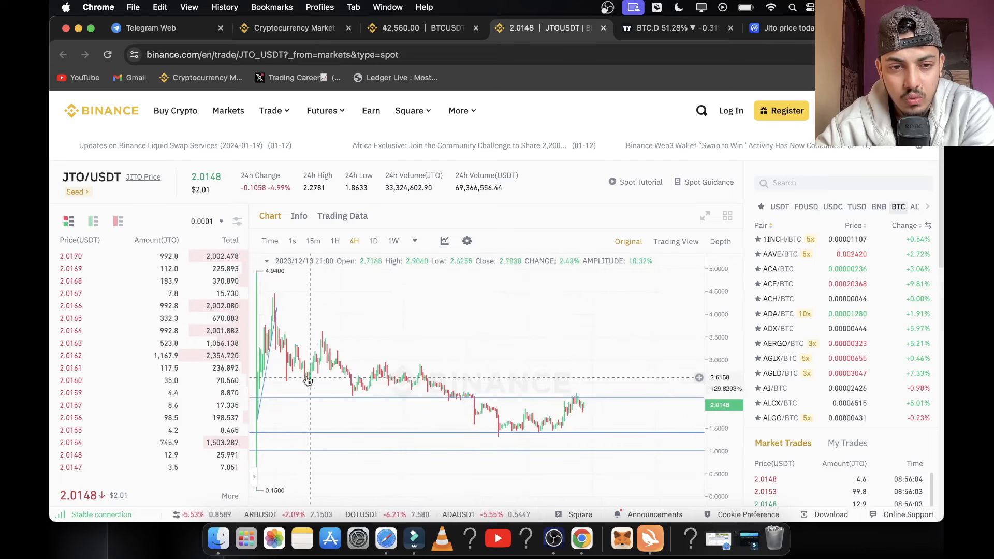
mouse_move(550, 428)
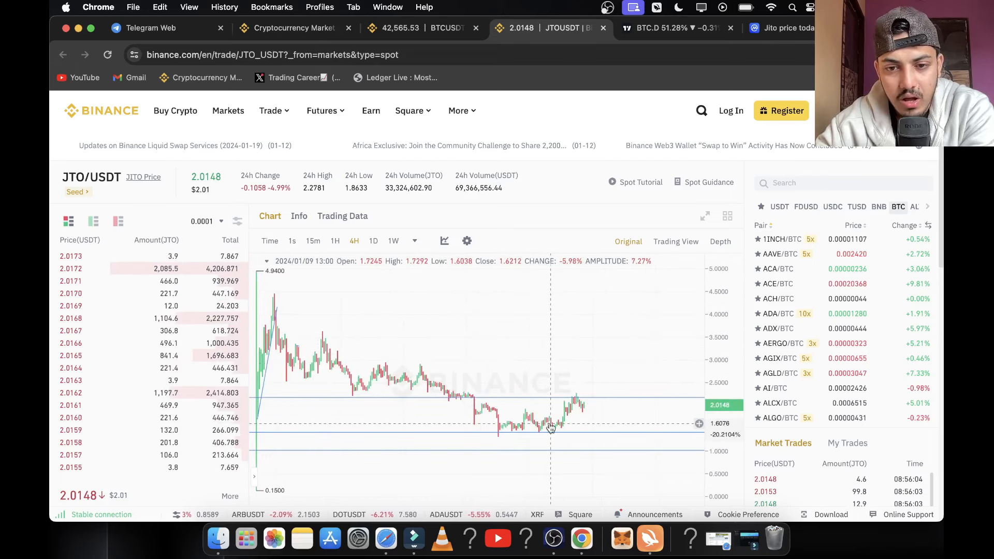